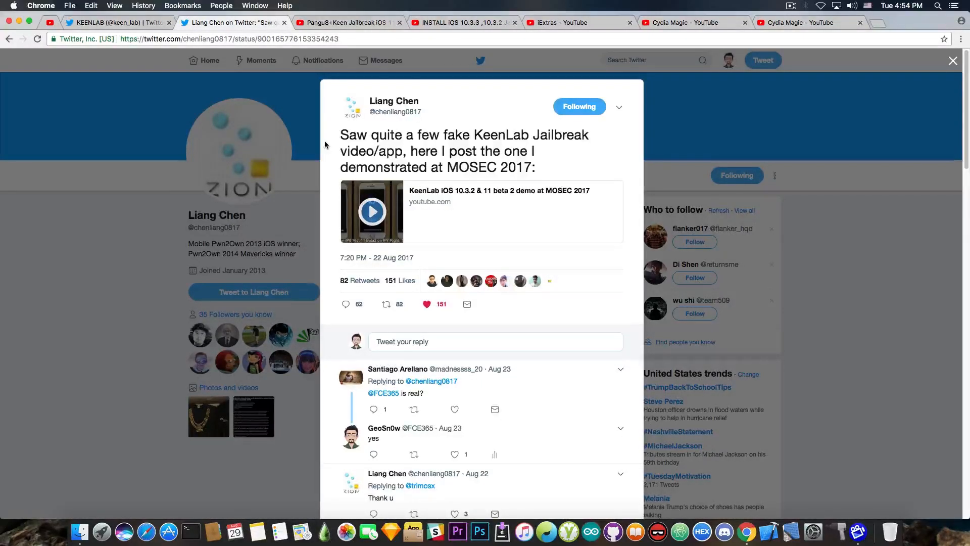
- Switch to the Cydia Magic 'Pangu8+Keen Jailbreak iOS 11' video and let it play
left_click(346, 22)
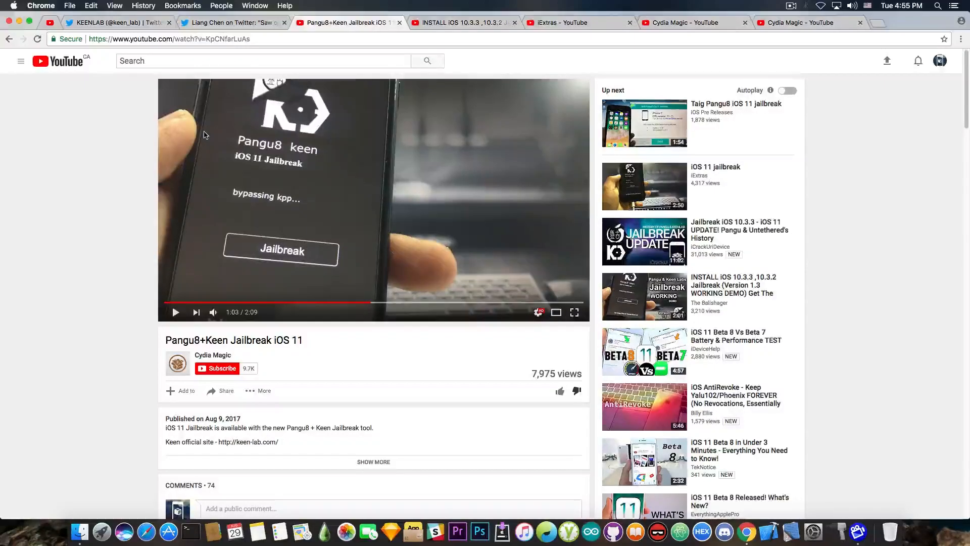
mouse_move(426, 303)
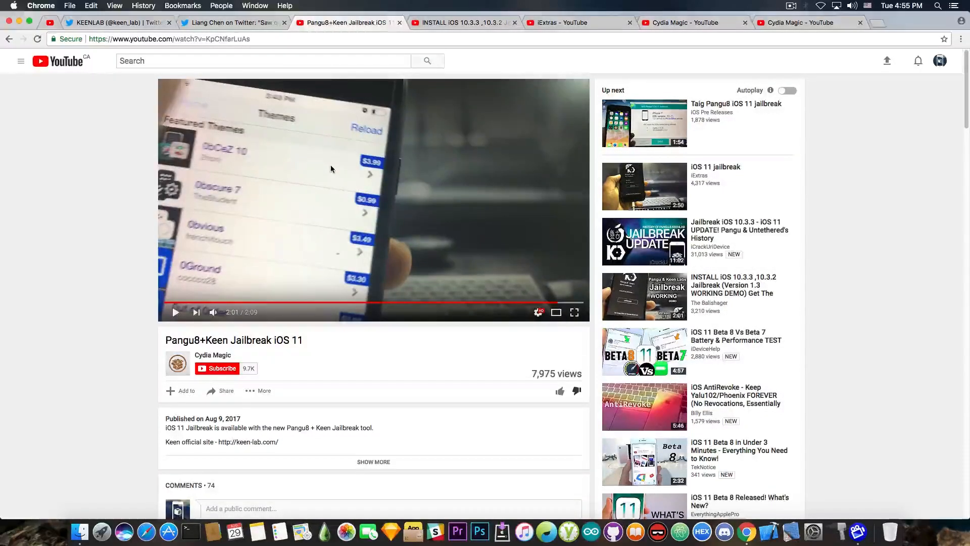
- View the iOS 10.3.3 jailbreak demo video, then the iExtras channel's uploads
left_click(462, 22)
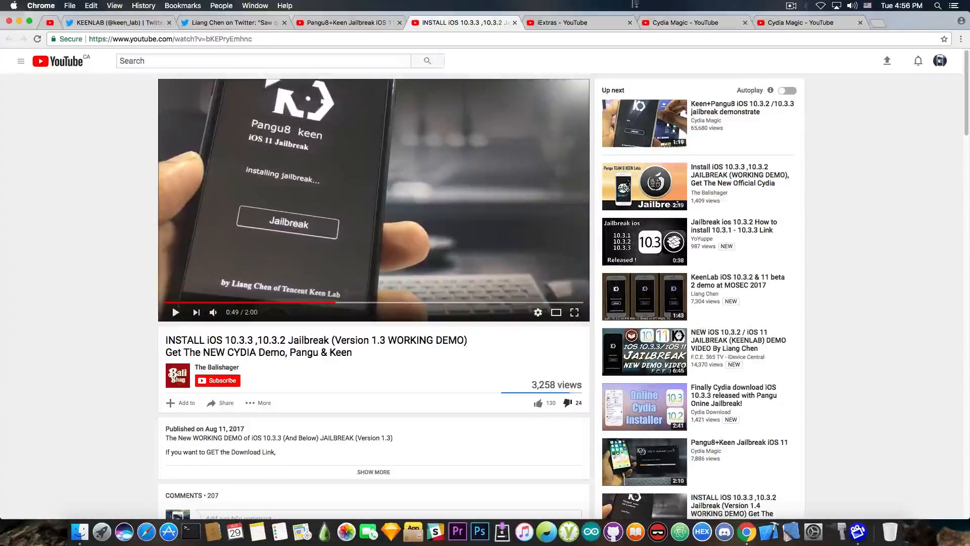
left_click(578, 22)
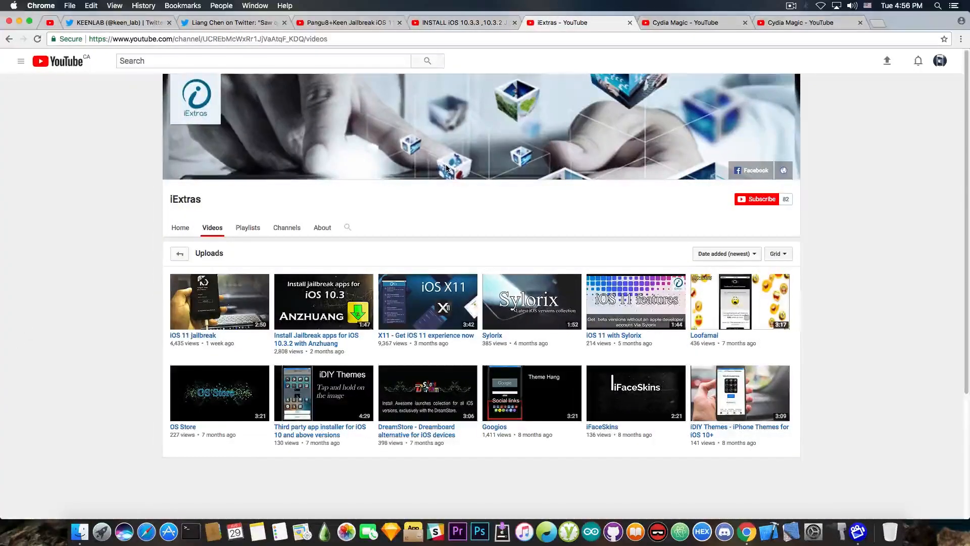
mouse_move(204, 312)
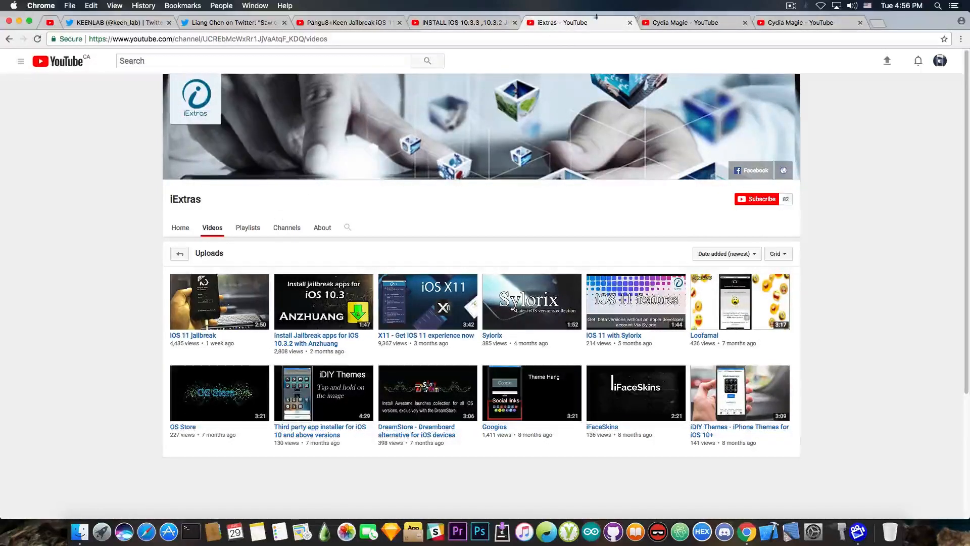
- Go back to the 'Pangu8+Keen Jailbreak iOS 11' video paused near its end
left_click(347, 22)
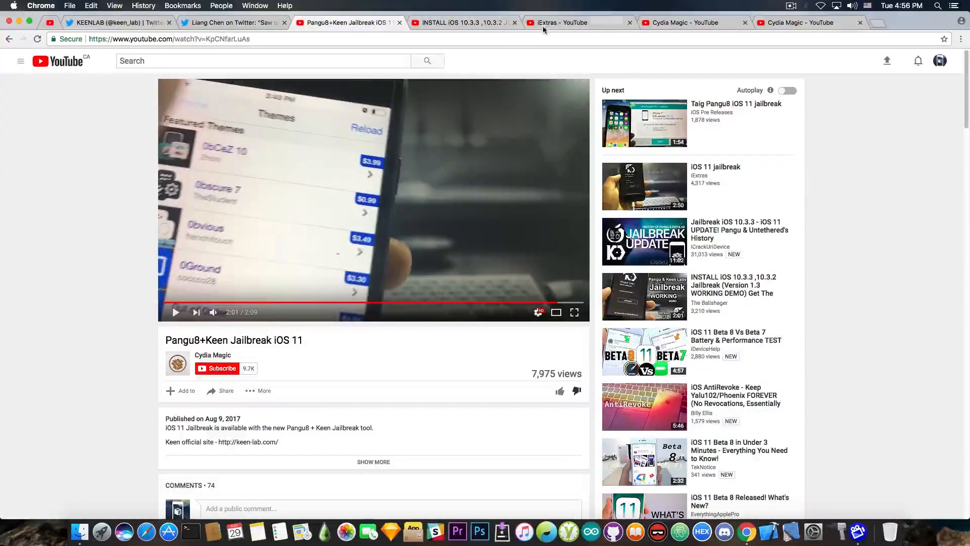
left_click(575, 23)
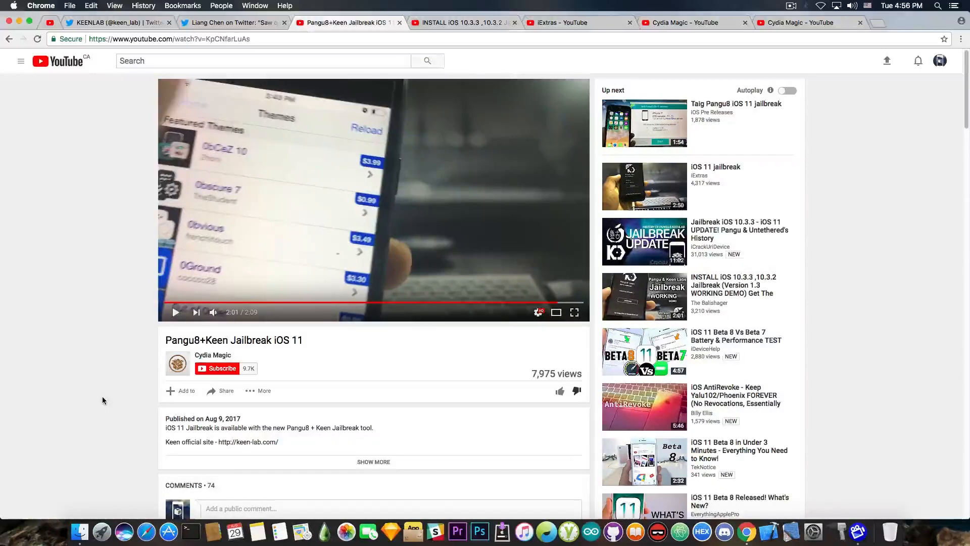
mouse_move(472, 394)
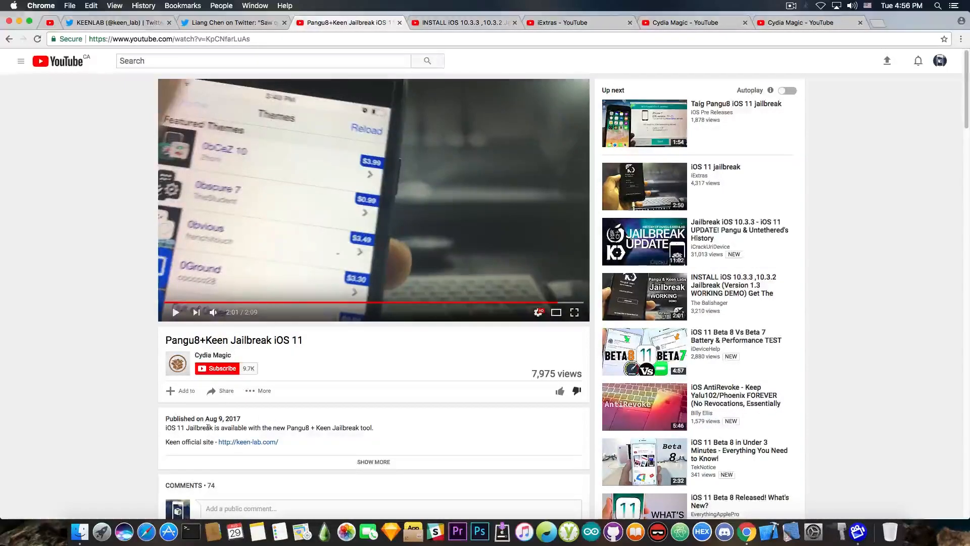
- Browse Cydia Magic's uploads, then return to Liang Chen's tweet about fake KeenLab videos
left_click(9, 39)
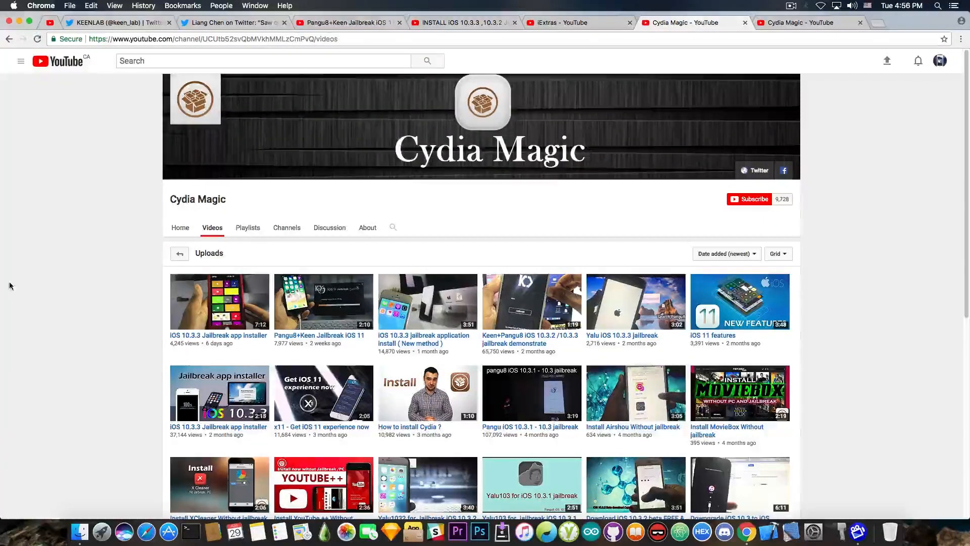
mouse_move(502, 344)
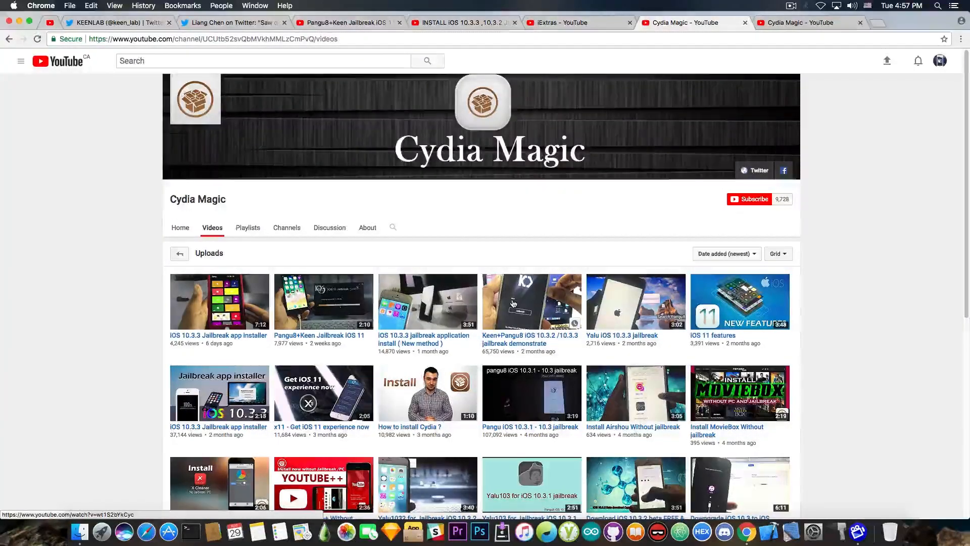
mouse_move(350, 346)
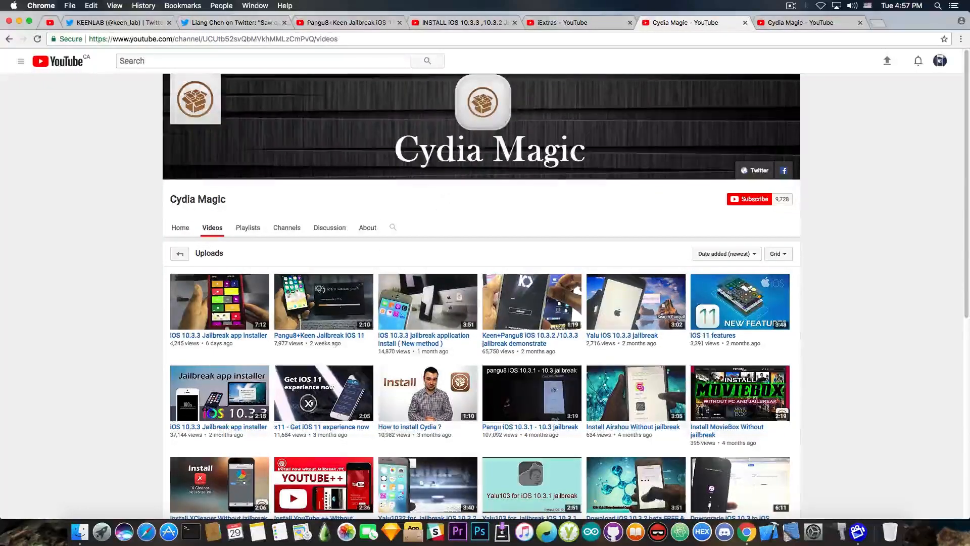
left_click(367, 228)
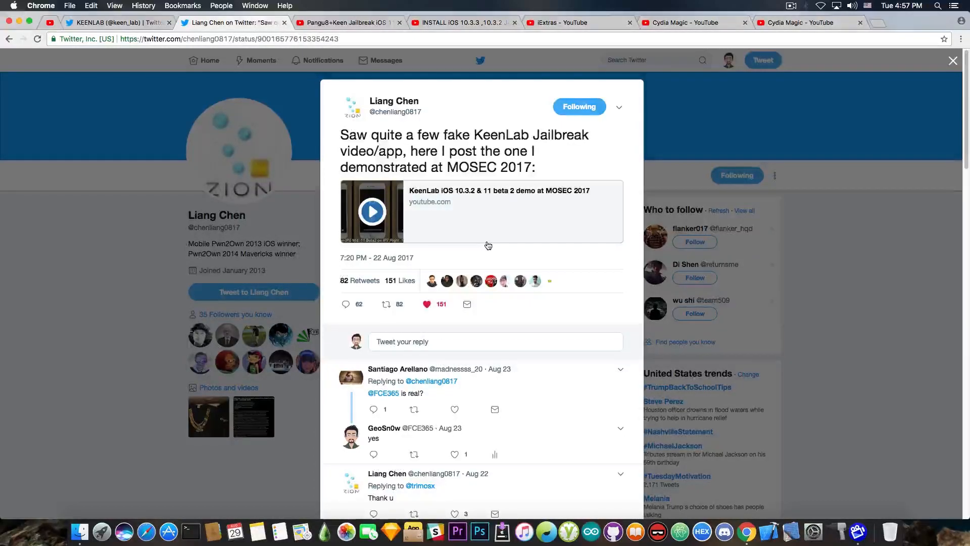
- Open the tweet's linked 'KeenLab iOS 10.3.2 & 11 beta 2 demo at MOSEC 2017' on YouTube
left_click(372, 211)
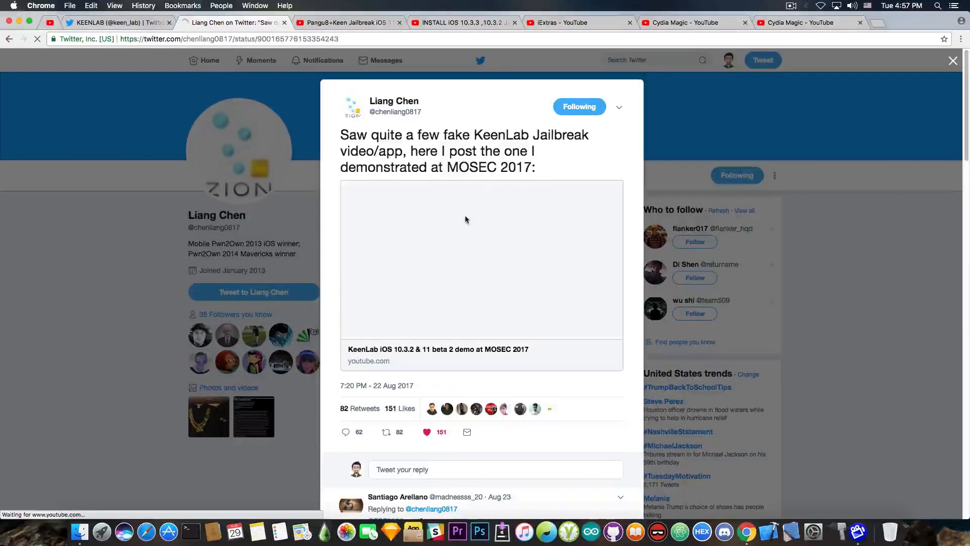
left_click(481, 260)
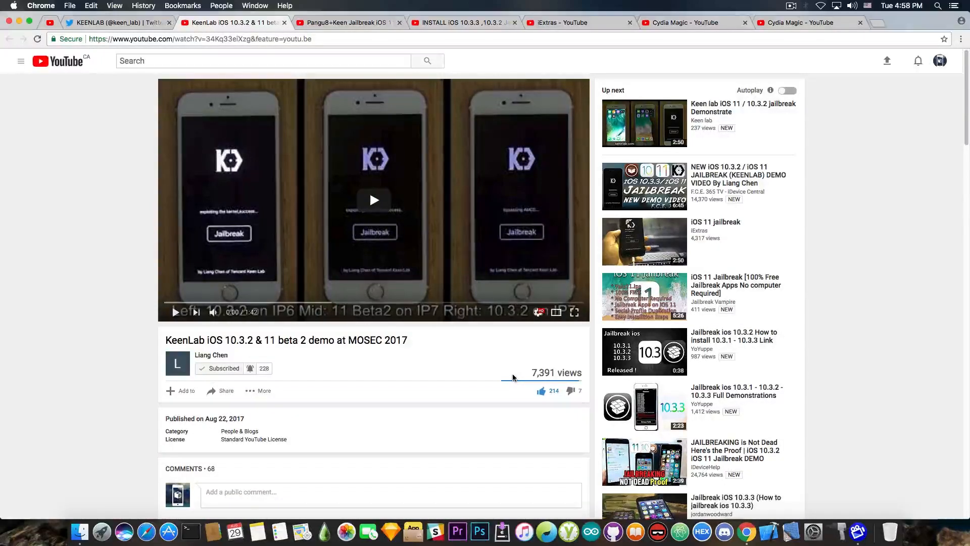
scroll("down", 3)
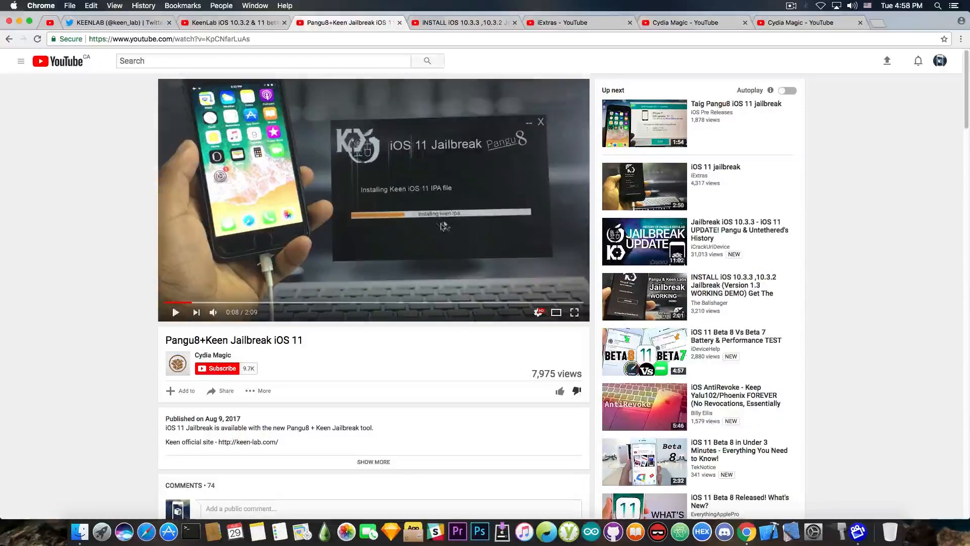
mouse_move(431, 232)
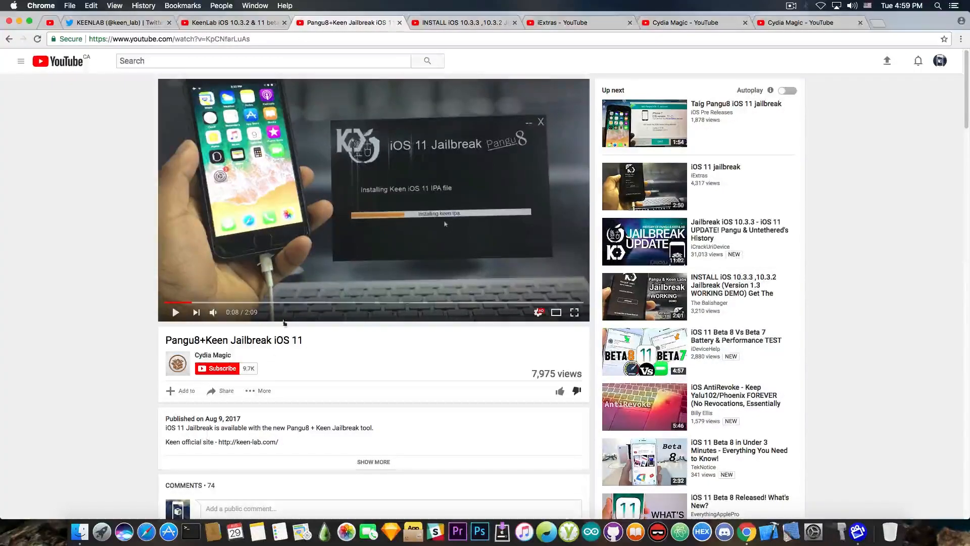
left_click(461, 22)
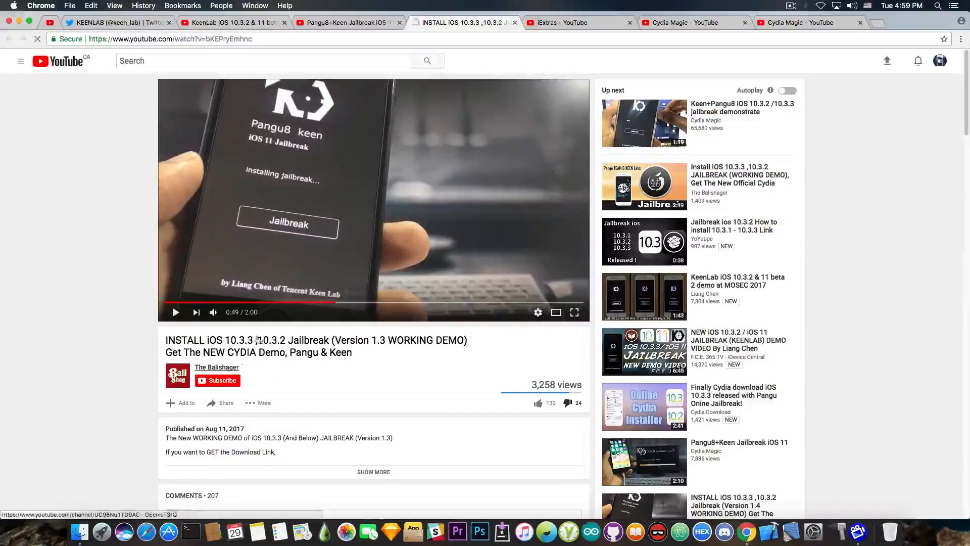
left_click(577, 22)
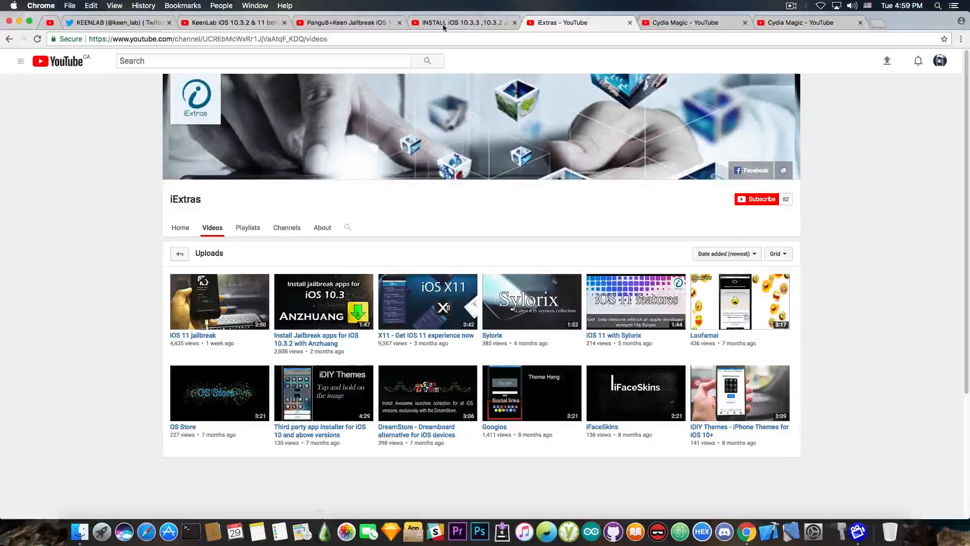
left_click(461, 22)
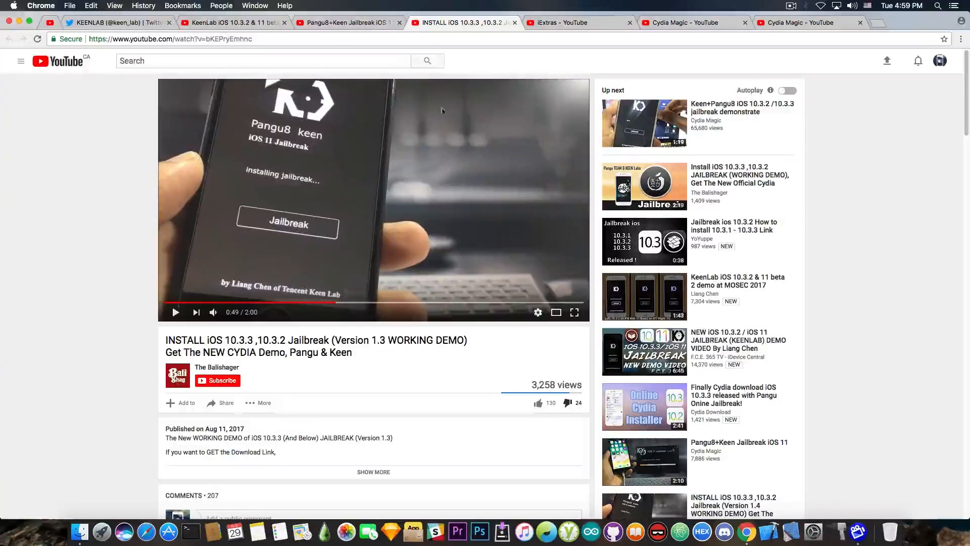
left_click(118, 22)
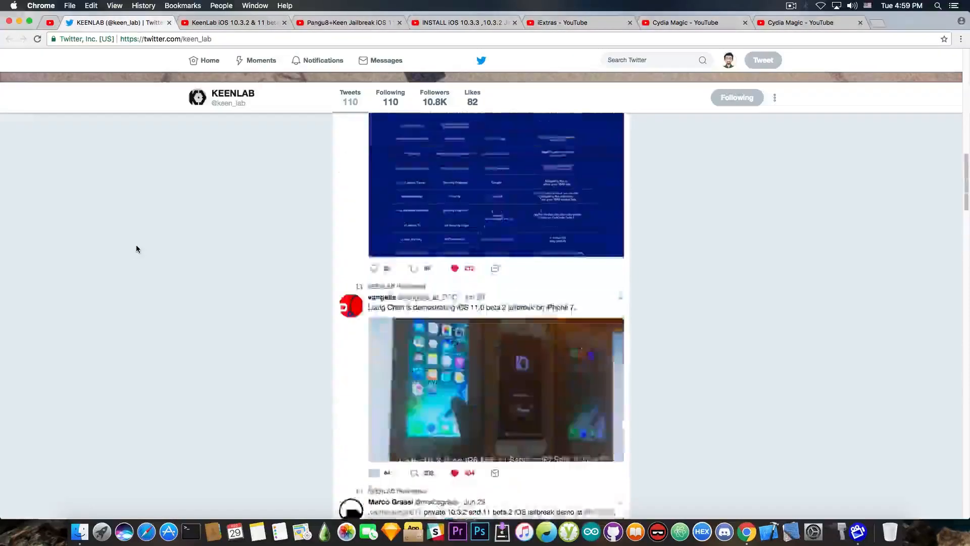
- Scroll the KEENLAB profile to show its header, avatar and latest Jul 29 tweet
scroll("up", 3)
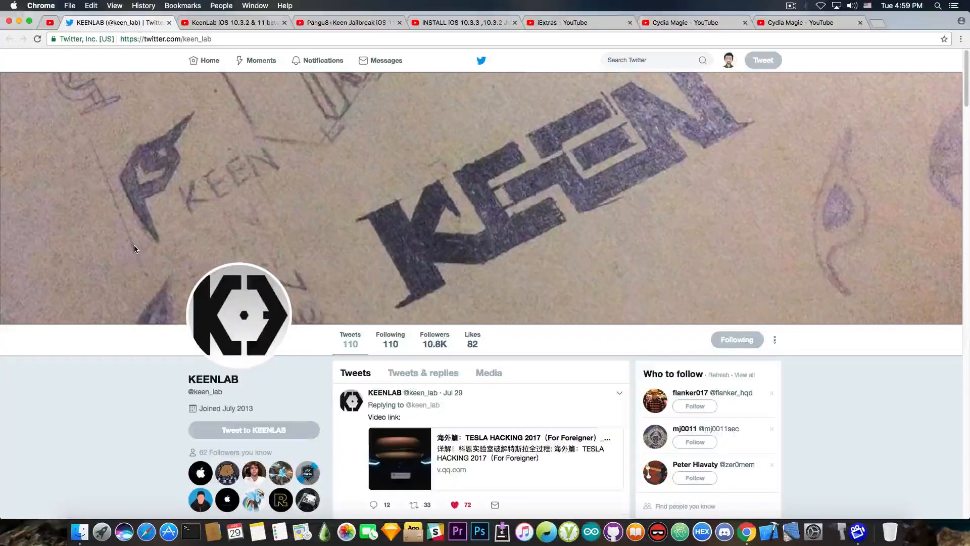
scroll("down", 3)
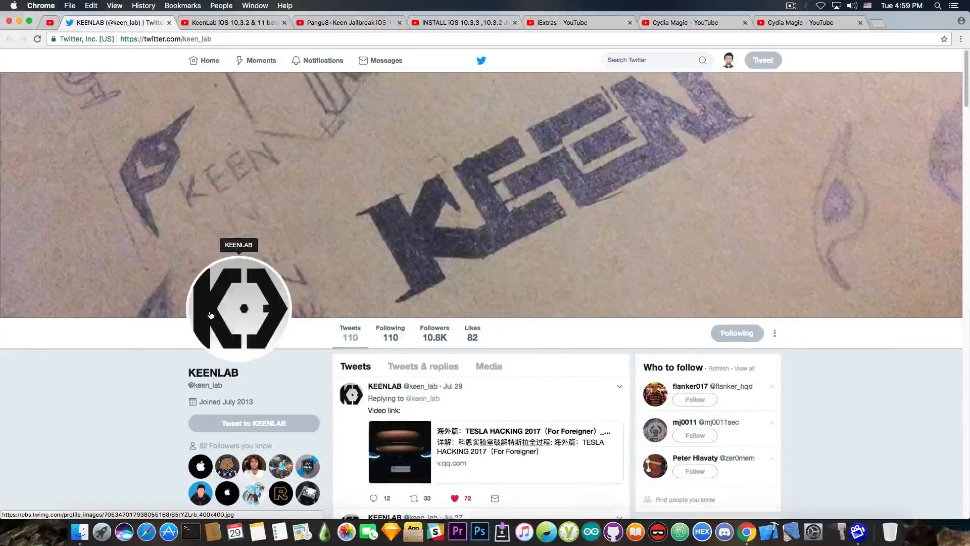
scroll("down", 3)
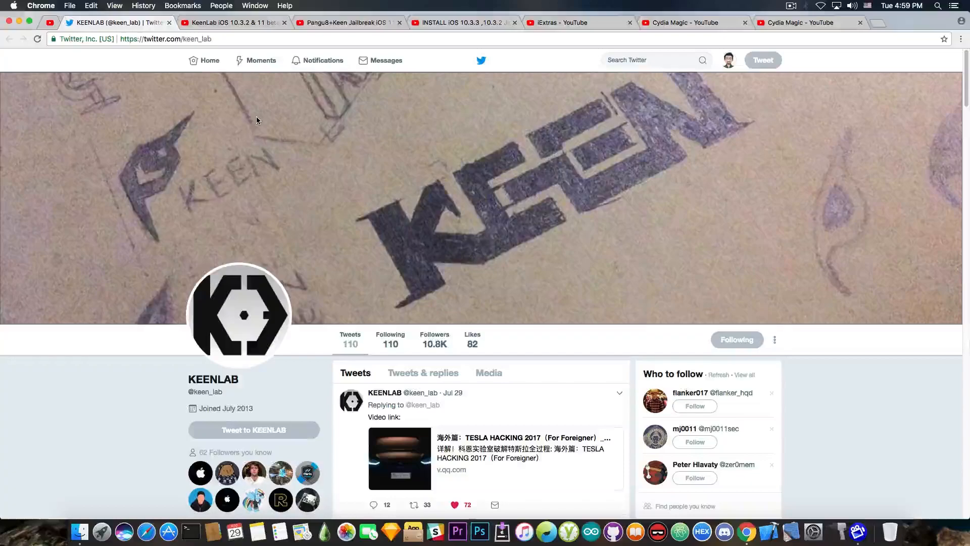